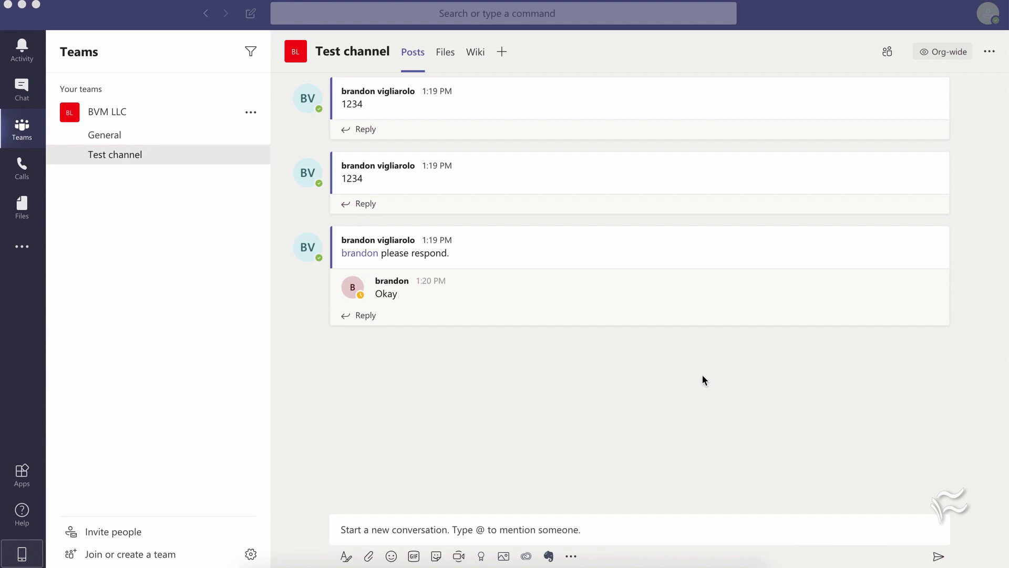
mouse_move(621, 275)
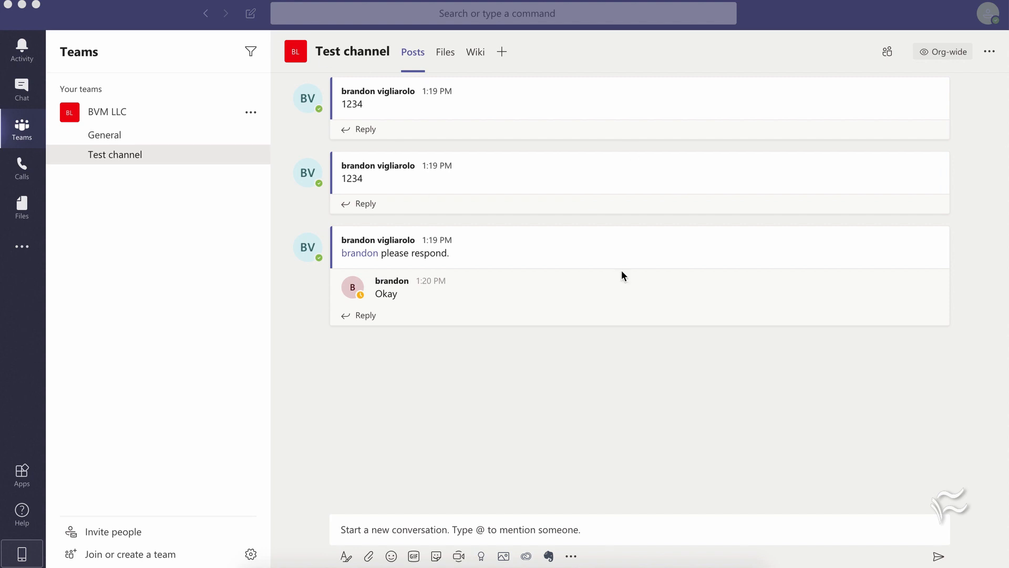
mouse_move(401, 276)
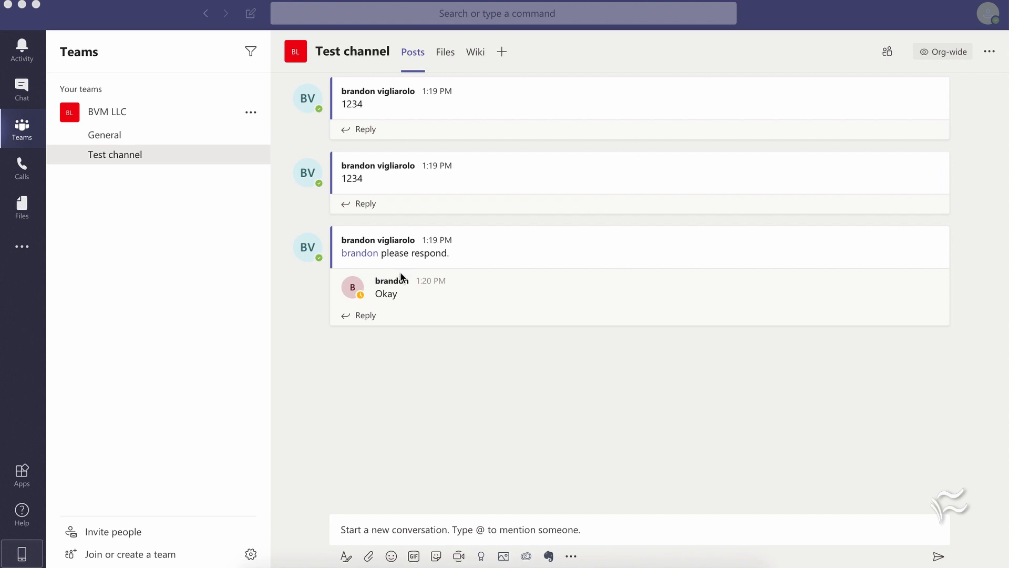
mouse_move(411, 214)
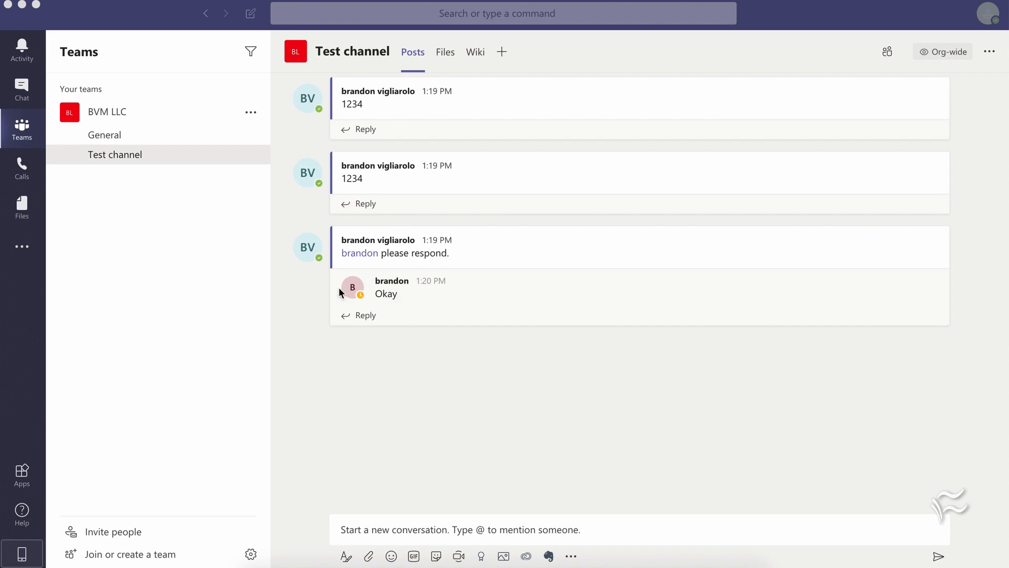
mouse_move(801, 309)
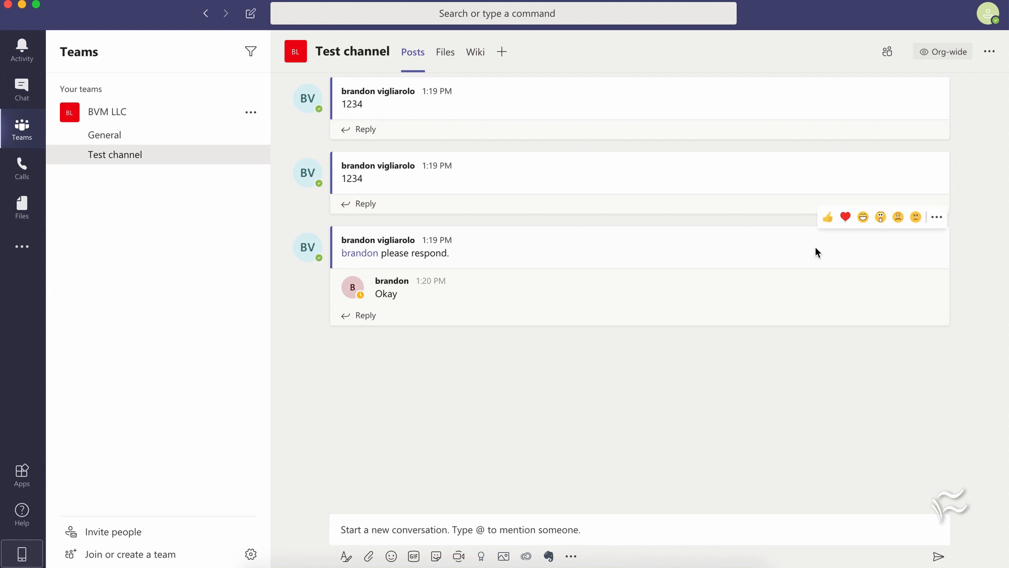
mouse_move(936, 231)
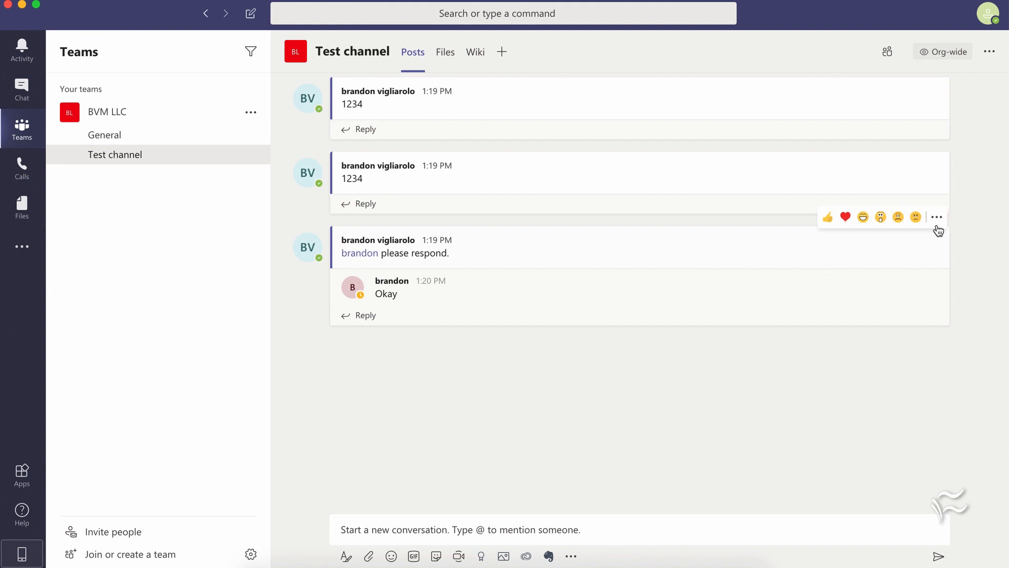
Delete the 'please respond' post via its More options menu, keeping brandon's Okay reply
click(938, 216)
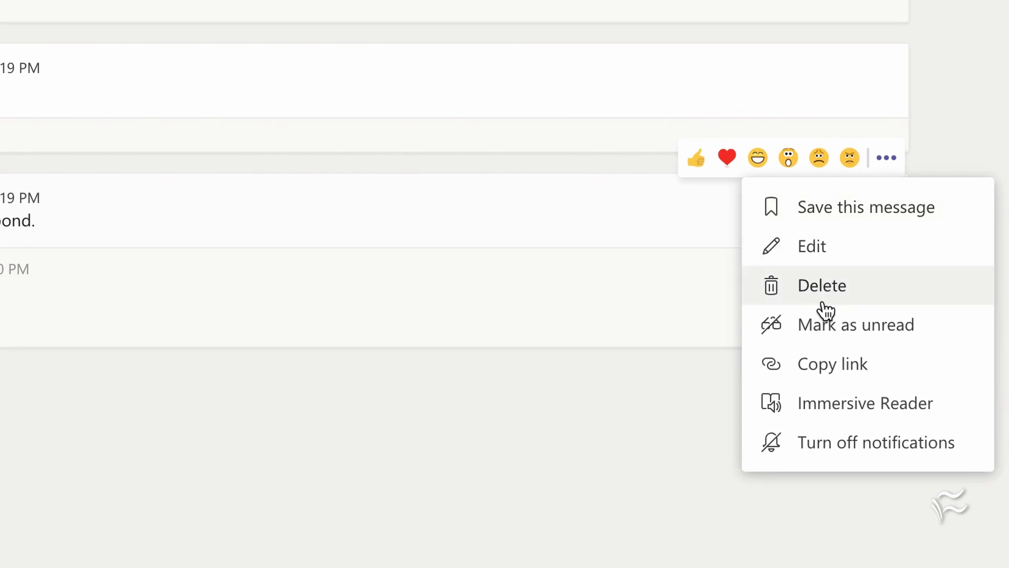
click(821, 286)
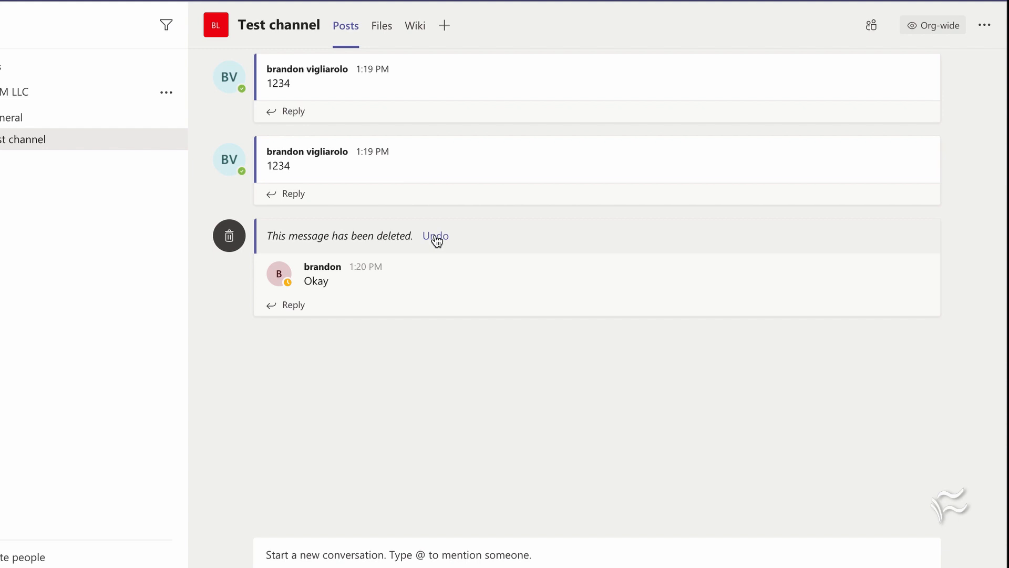
mouse_move(290, 254)
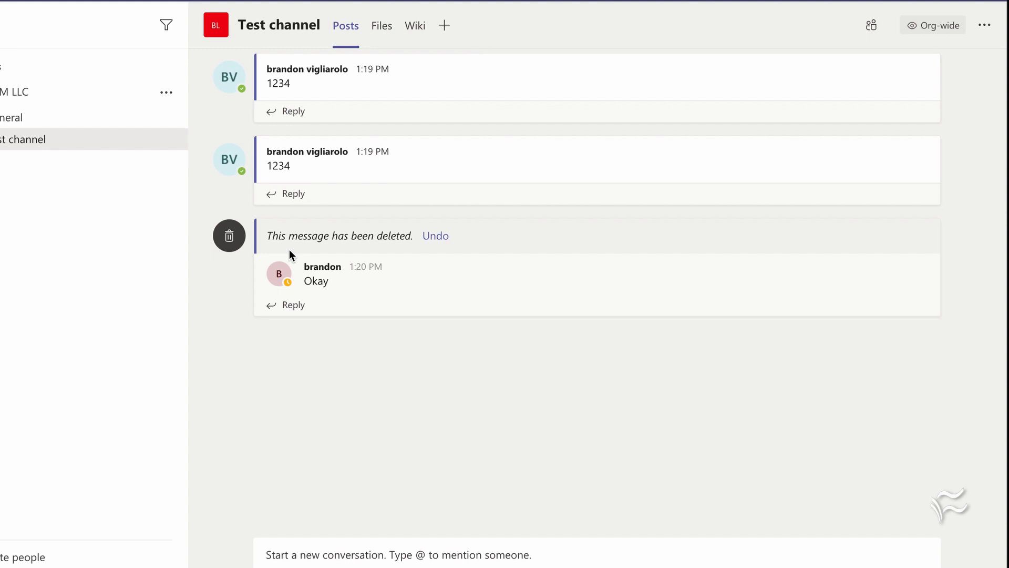
mouse_move(317, 278)
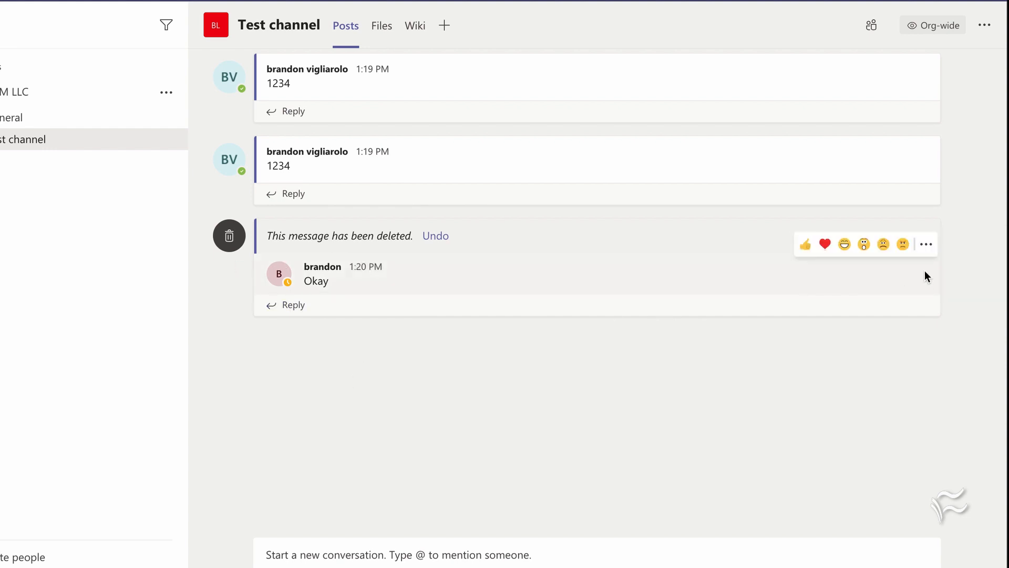
Check brandon's Okay reply offers no Delete, then Undo the deletion of 'please respond'
click(925, 244)
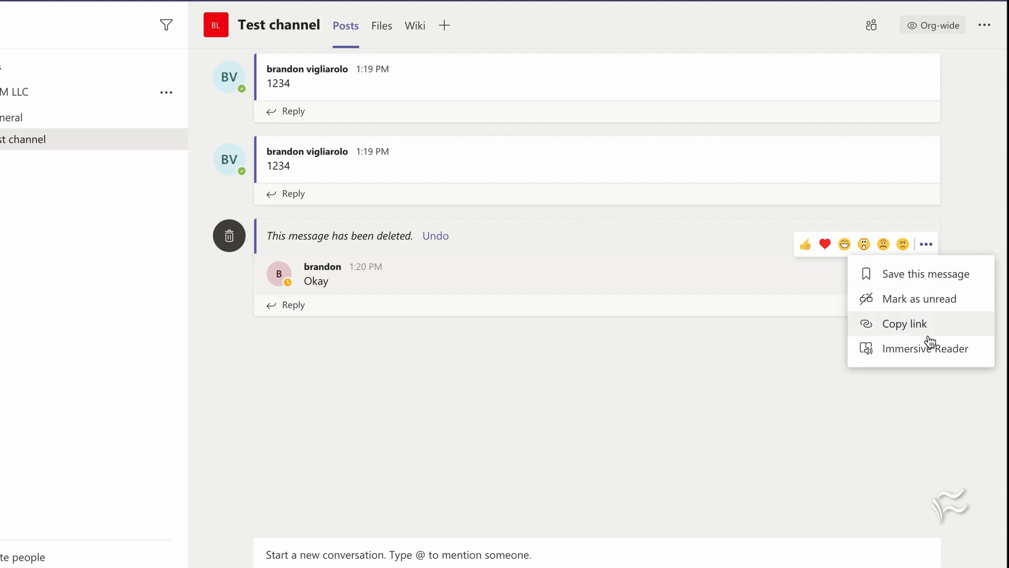
mouse_move(893, 335)
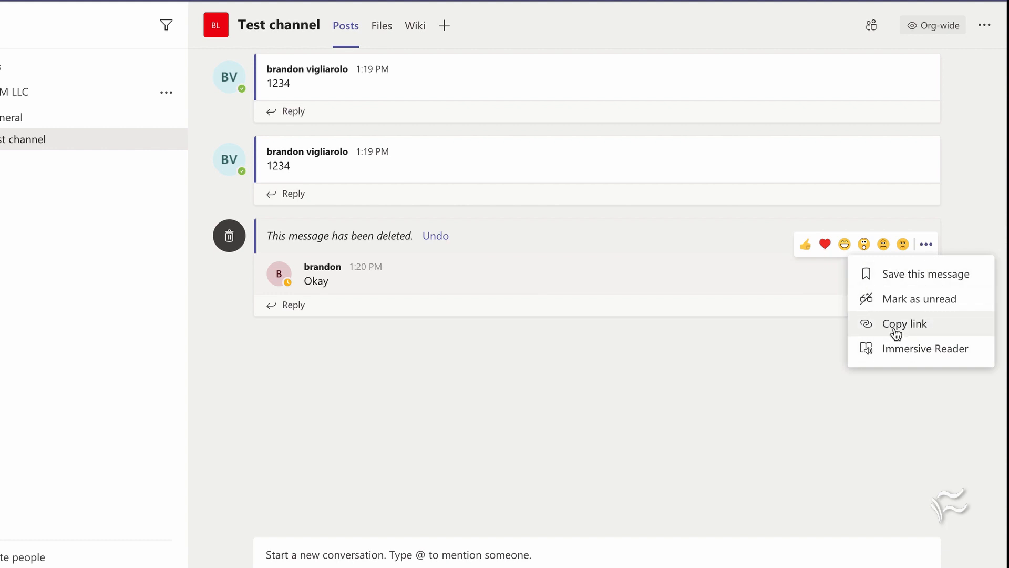
mouse_move(463, 253)
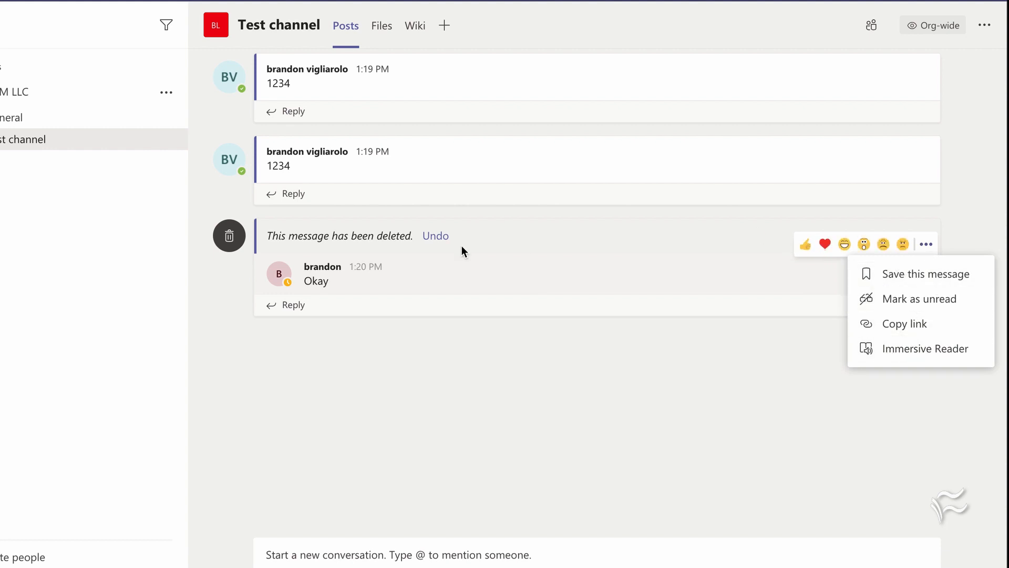
click(435, 235)
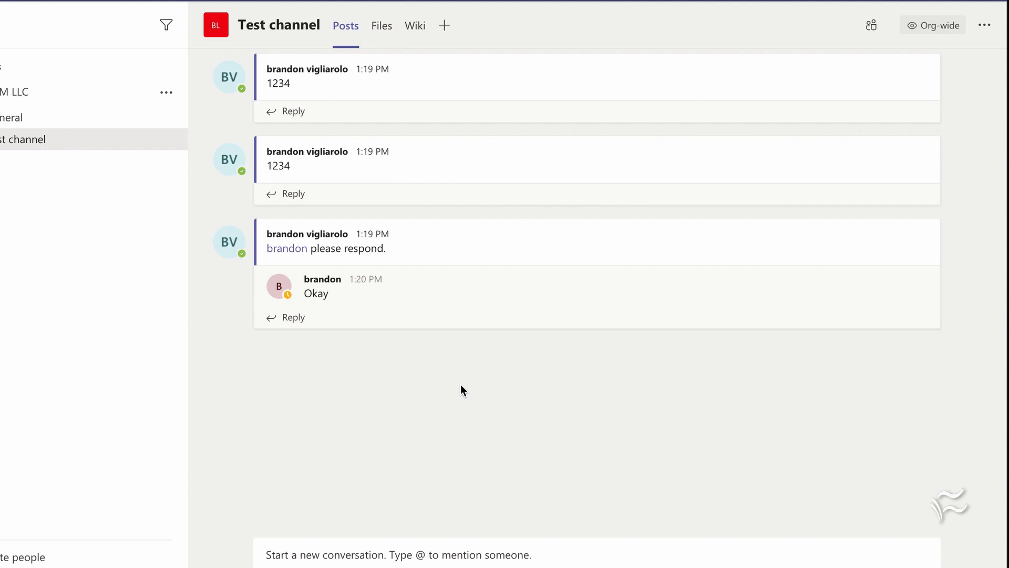
mouse_move(315, 399)
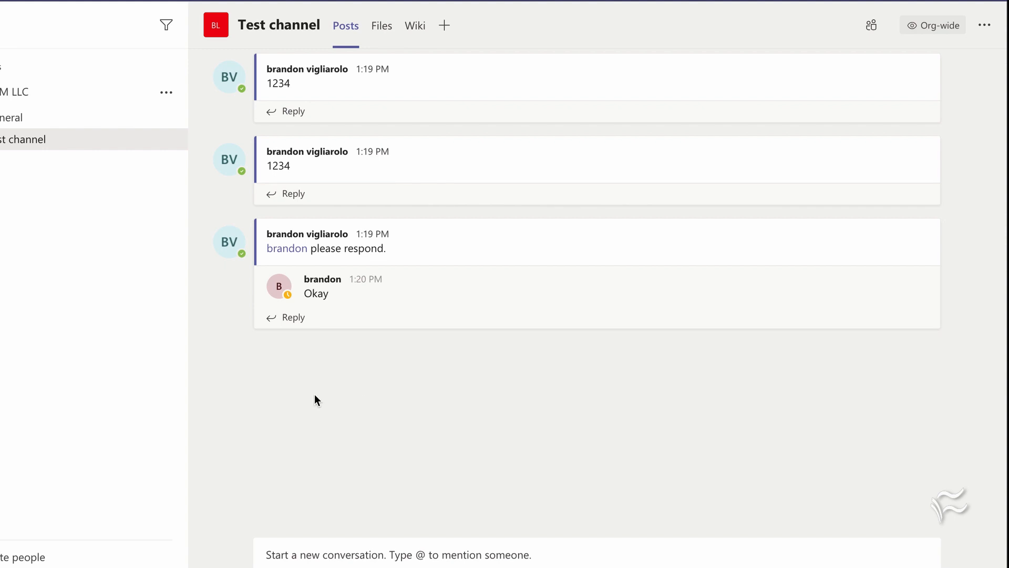
mouse_move(87, 228)
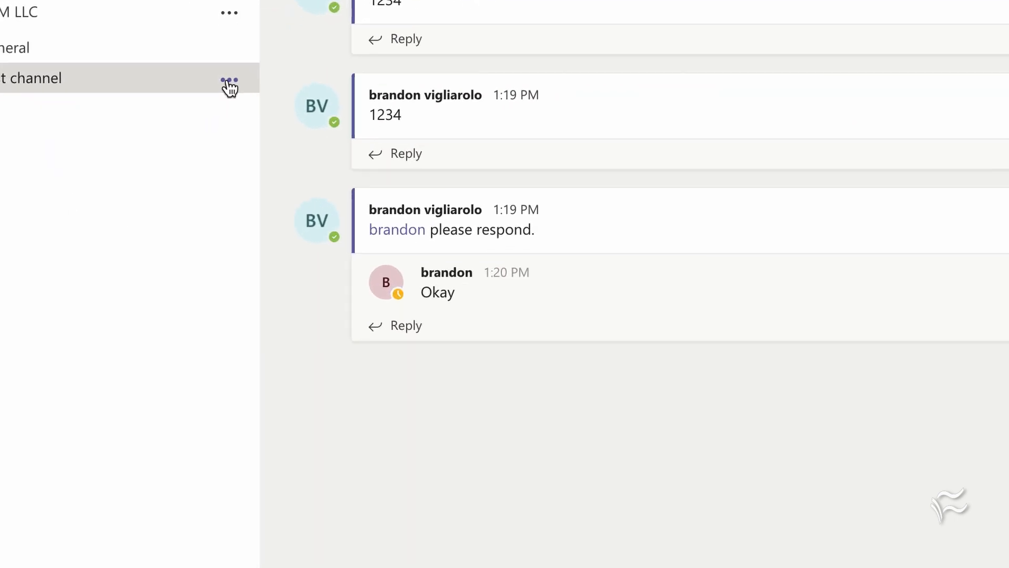
click(229, 80)
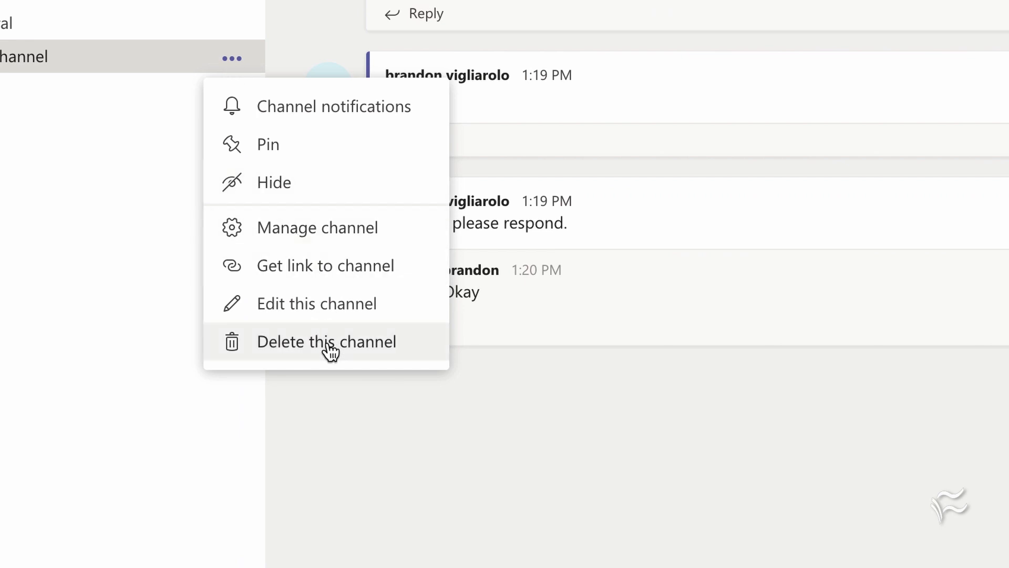
mouse_move(347, 366)
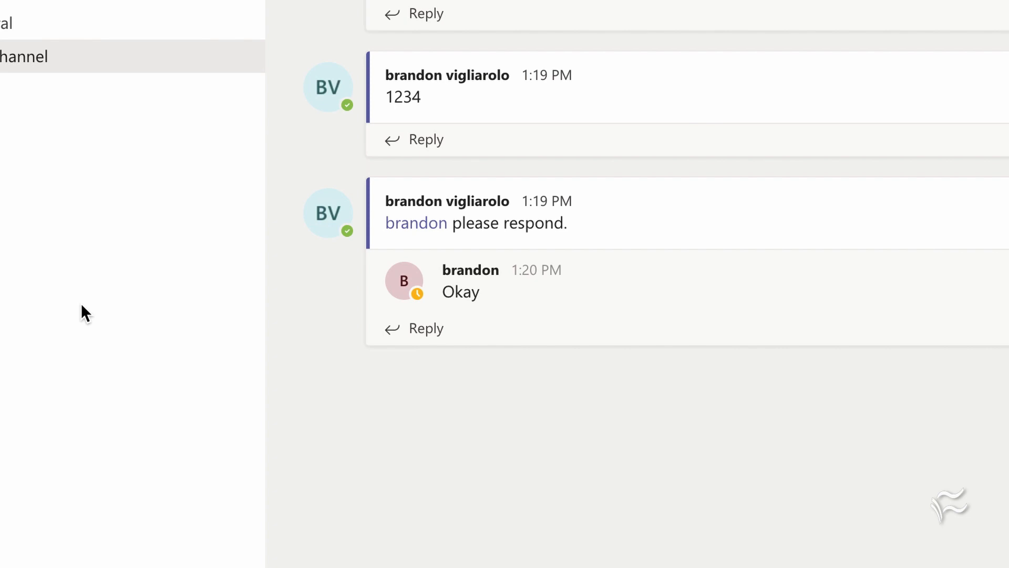
mouse_move(84, 191)
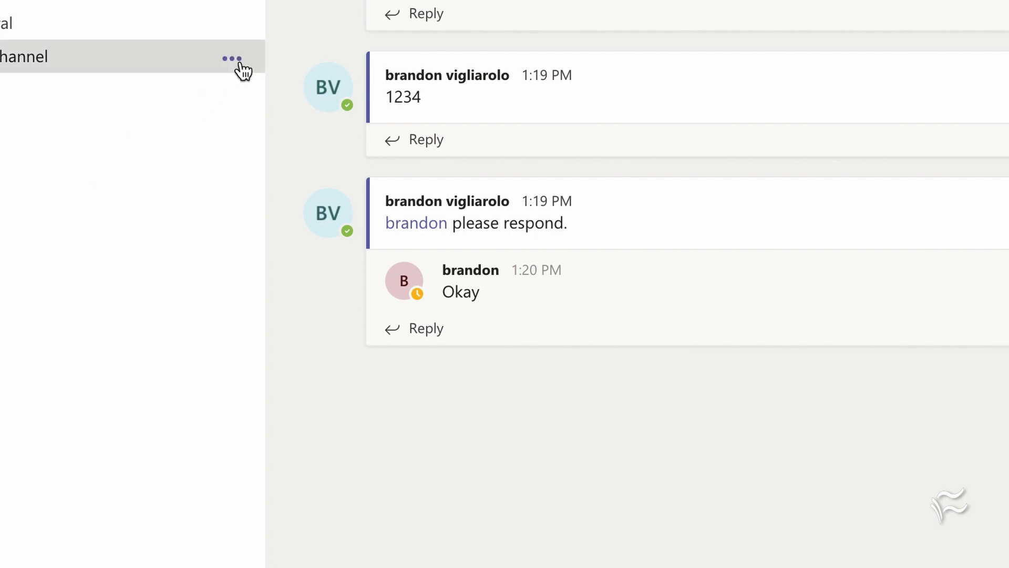
click(232, 57)
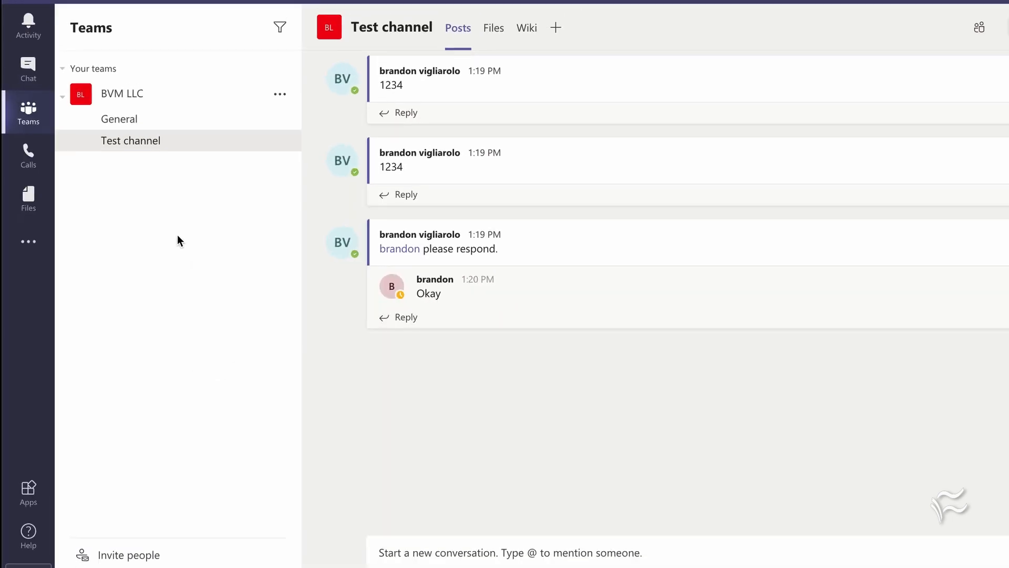
mouse_move(24, 68)
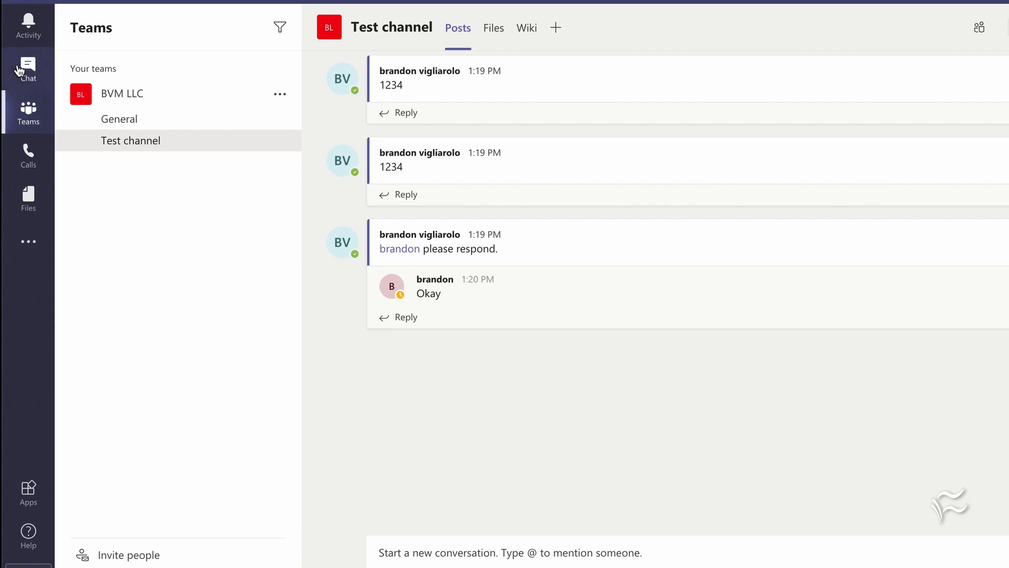
click(28, 66)
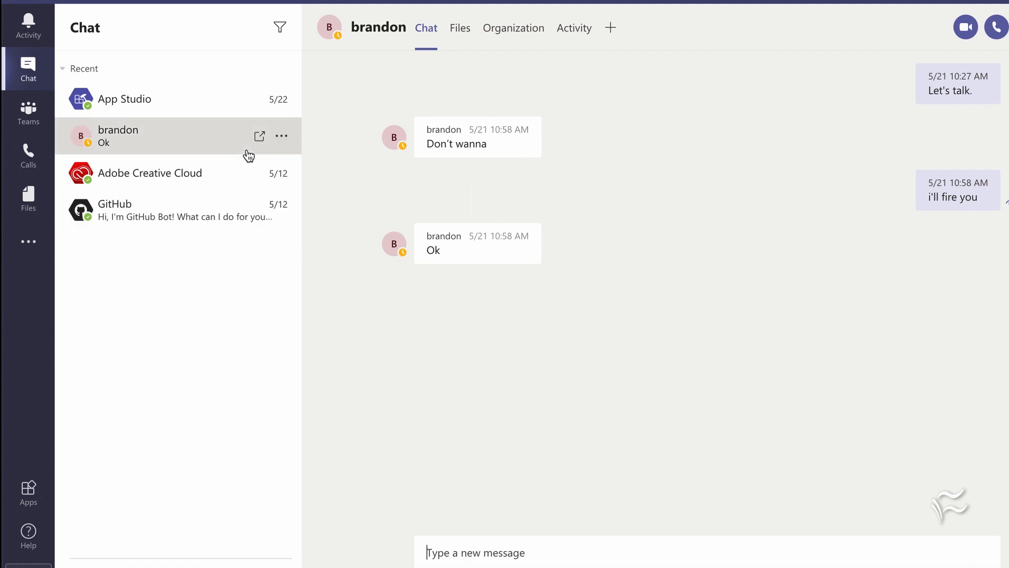
mouse_move(282, 139)
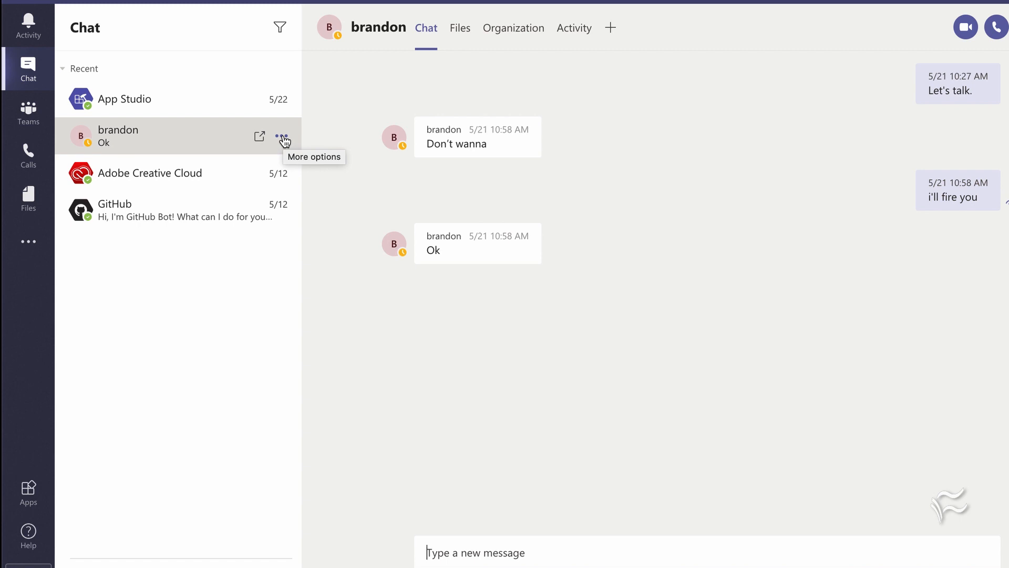
mouse_move(560, 162)
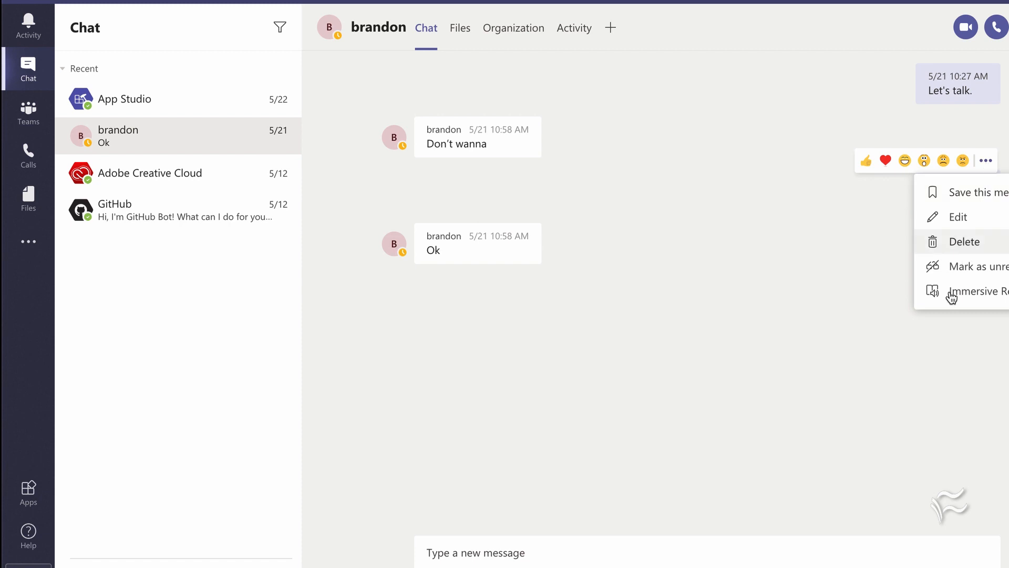
mouse_move(938, 193)
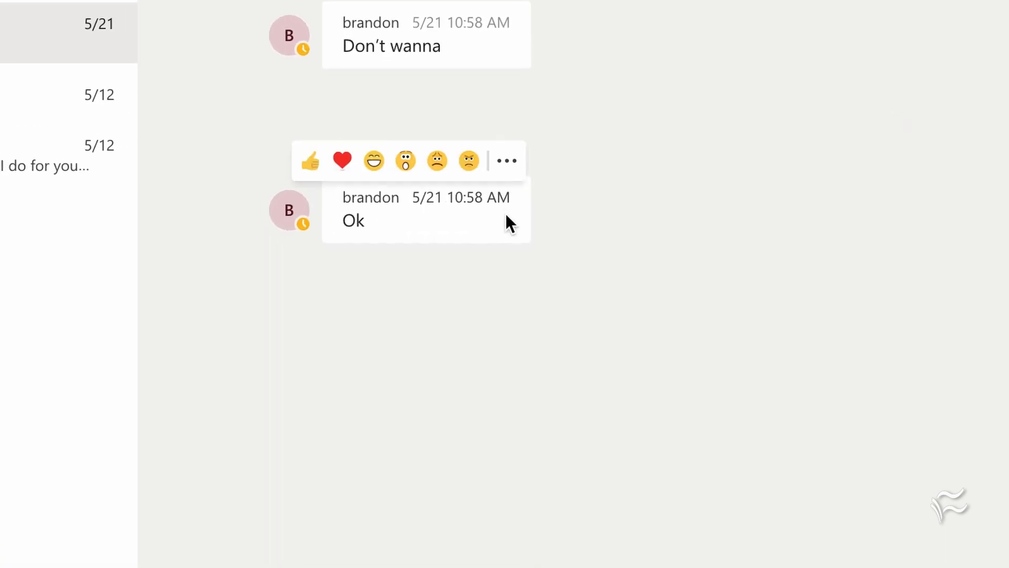
click(506, 160)
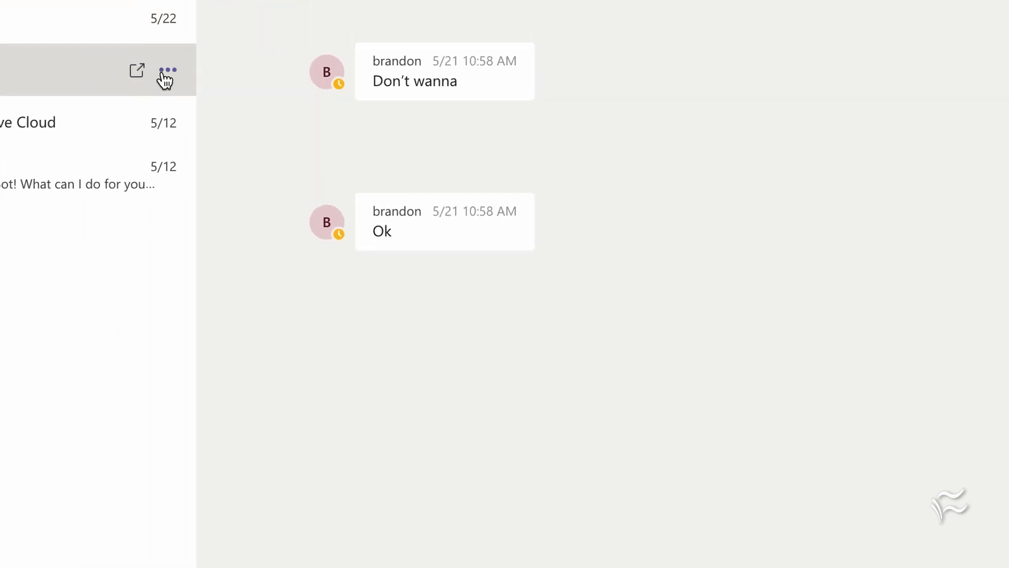
click(167, 70)
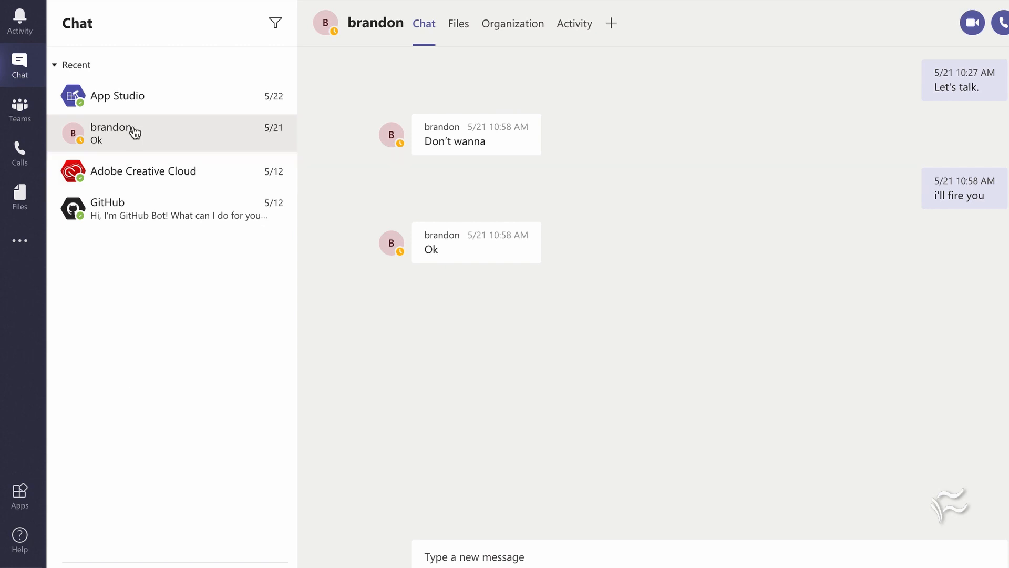
mouse_move(107, 207)
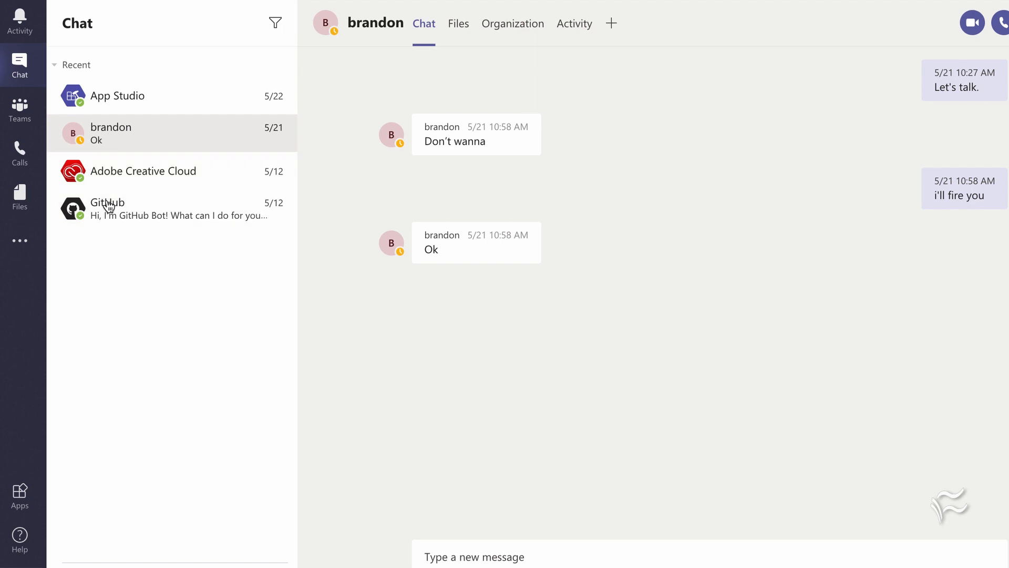
mouse_move(159, 317)
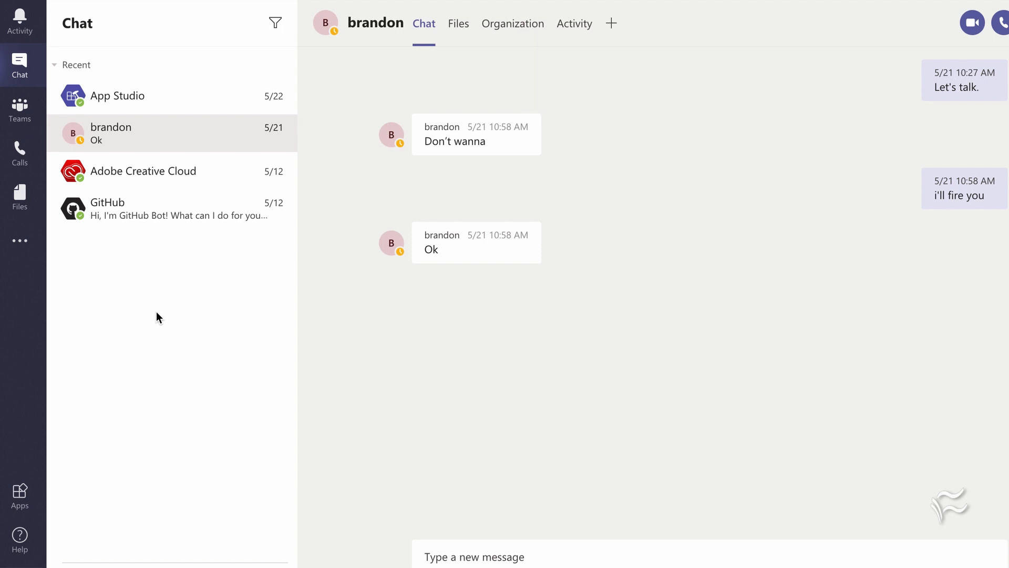
mouse_move(177, 138)
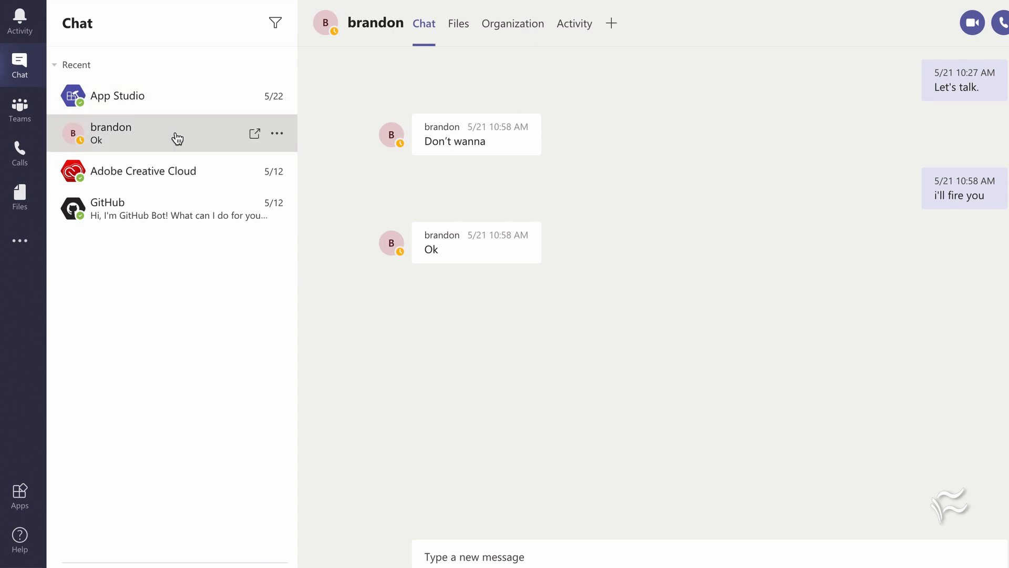
Hide the brandon conversation from the recent chats list using its More options menu
click(278, 133)
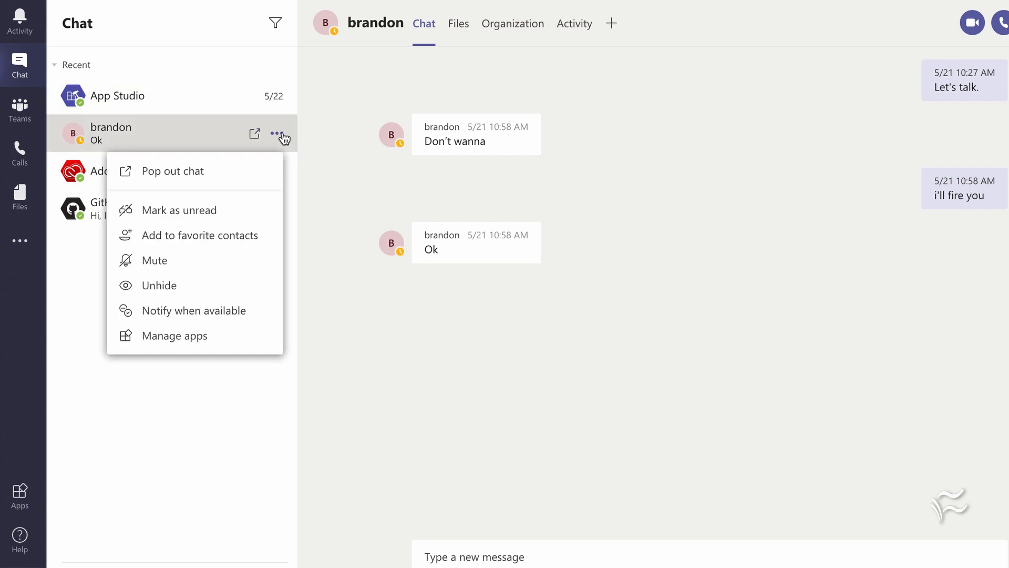
mouse_move(181, 233)
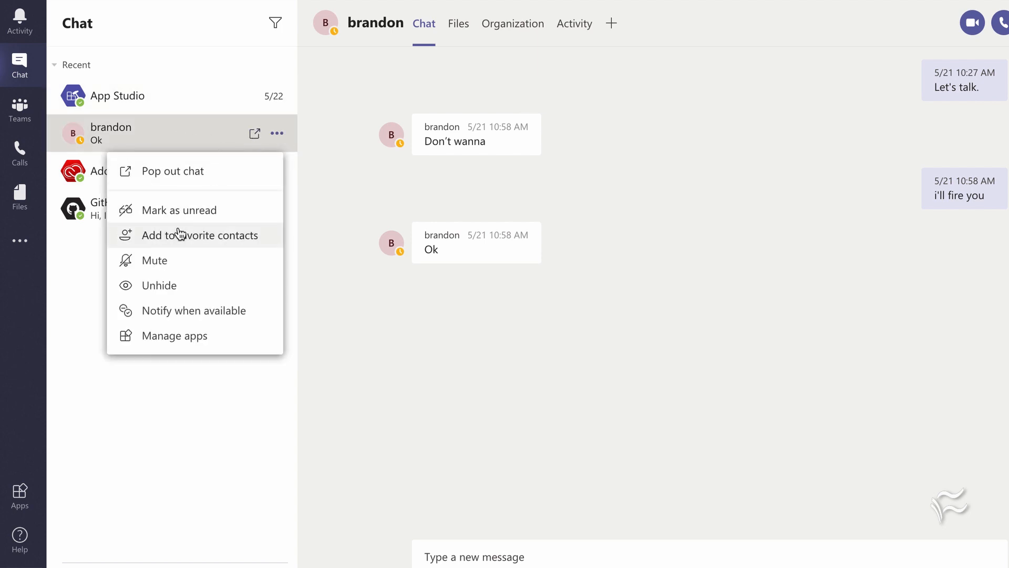
mouse_move(159, 296)
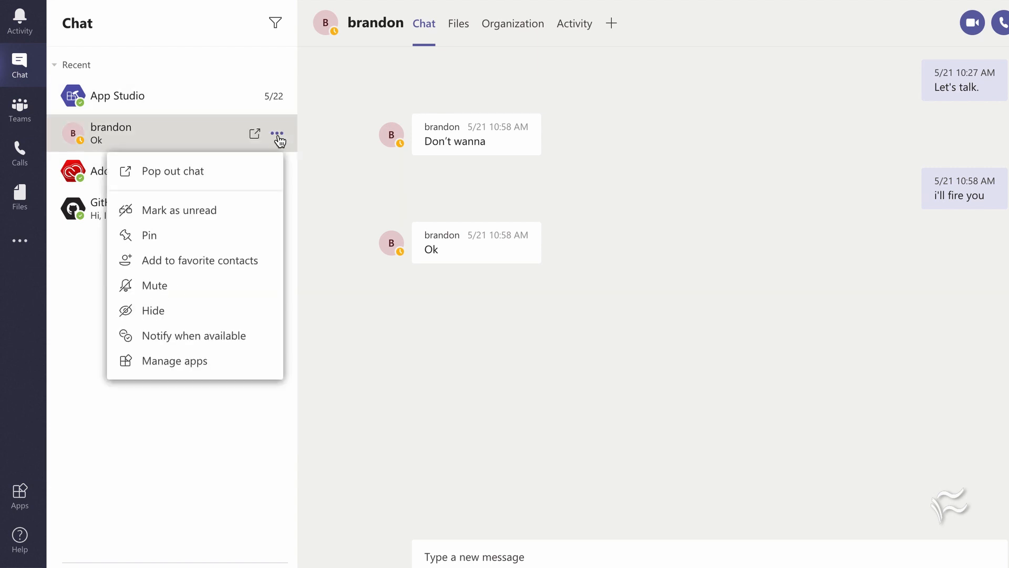
mouse_move(146, 320)
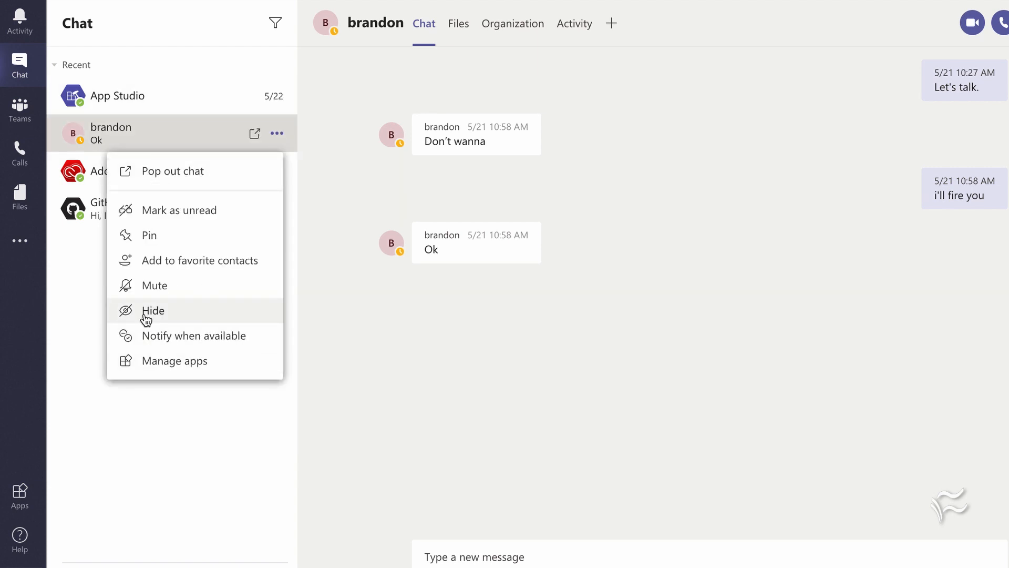
click(153, 310)
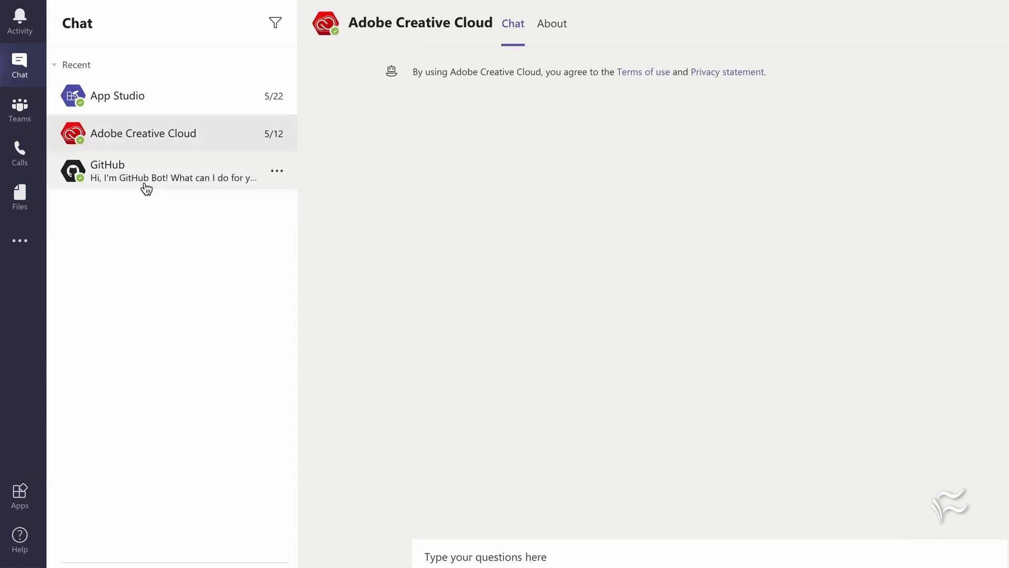
mouse_move(138, 300)
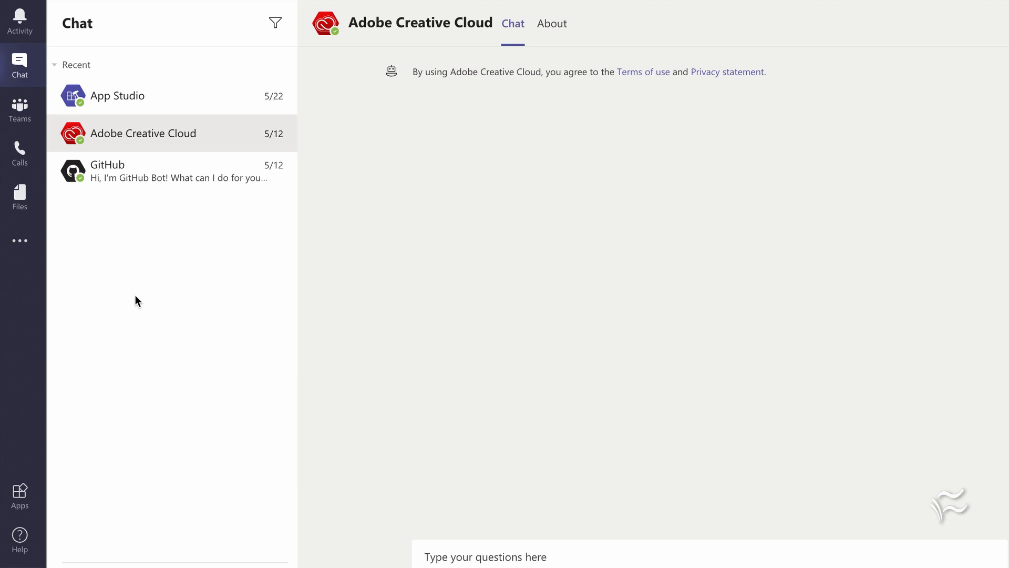
mouse_move(19, 56)
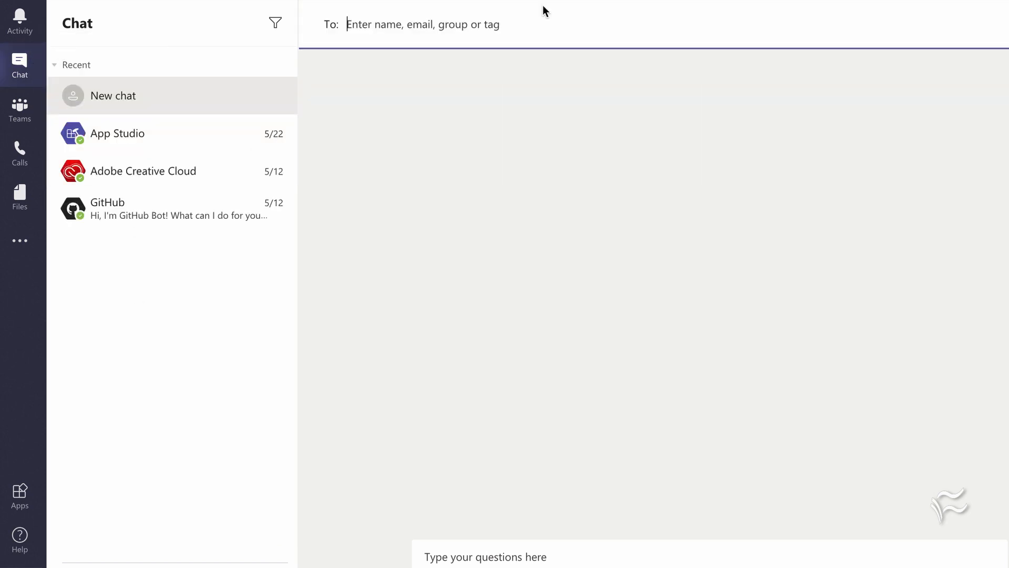
Start a New chat addressed to brandon so his conversation reappears with earlier messages
text(brandon)
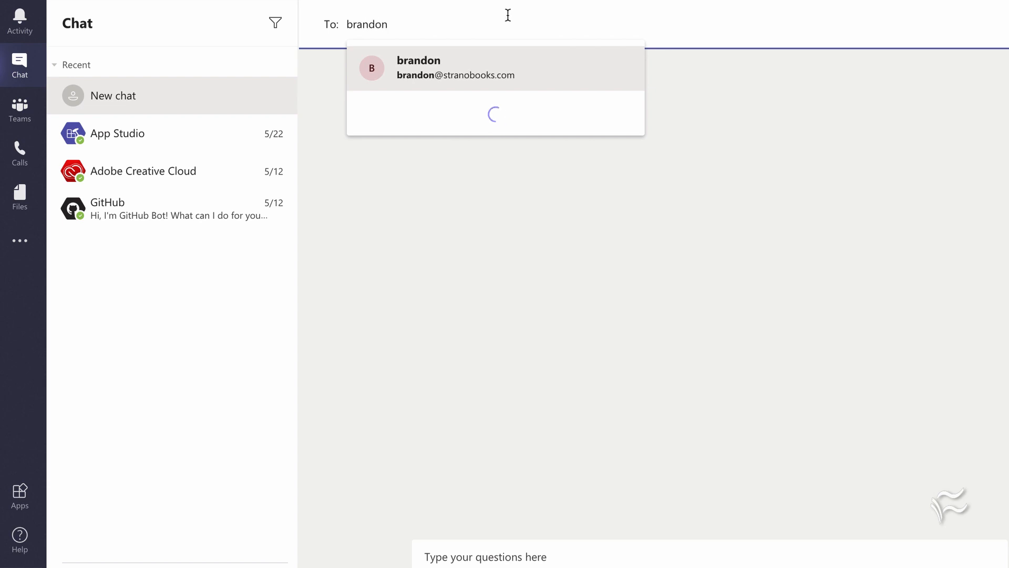
click(418, 67)
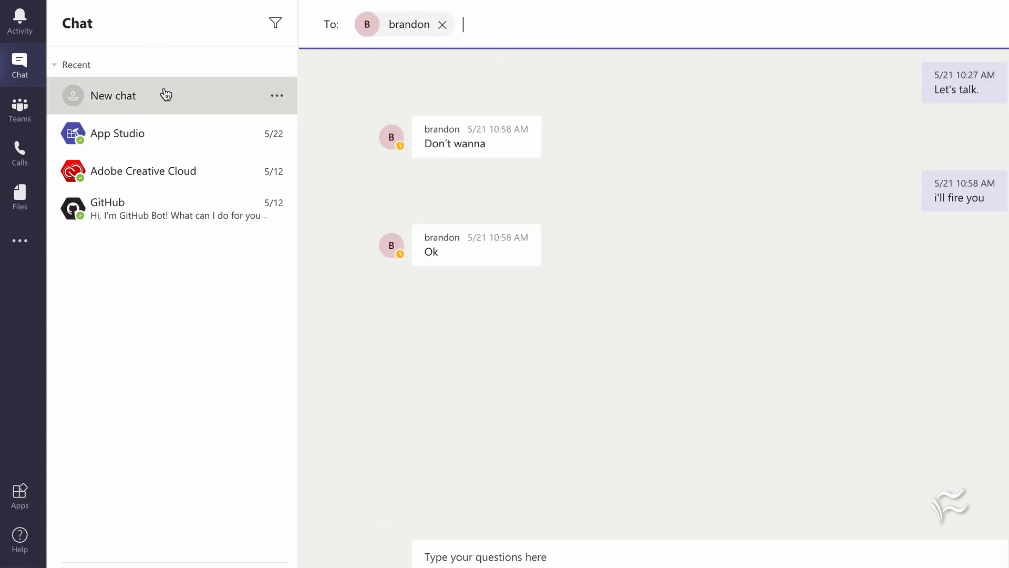
mouse_move(134, 64)
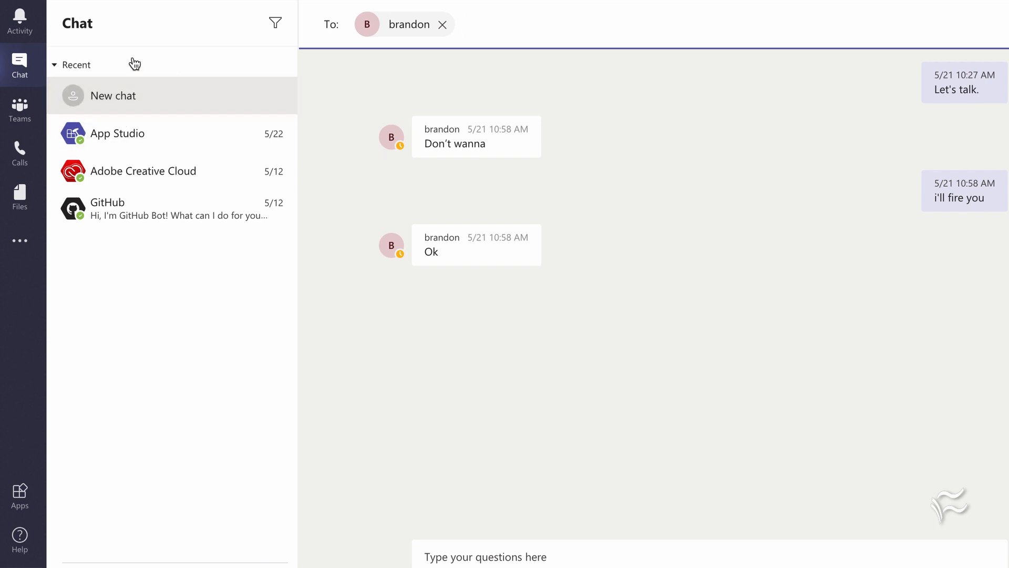
mouse_move(164, 399)
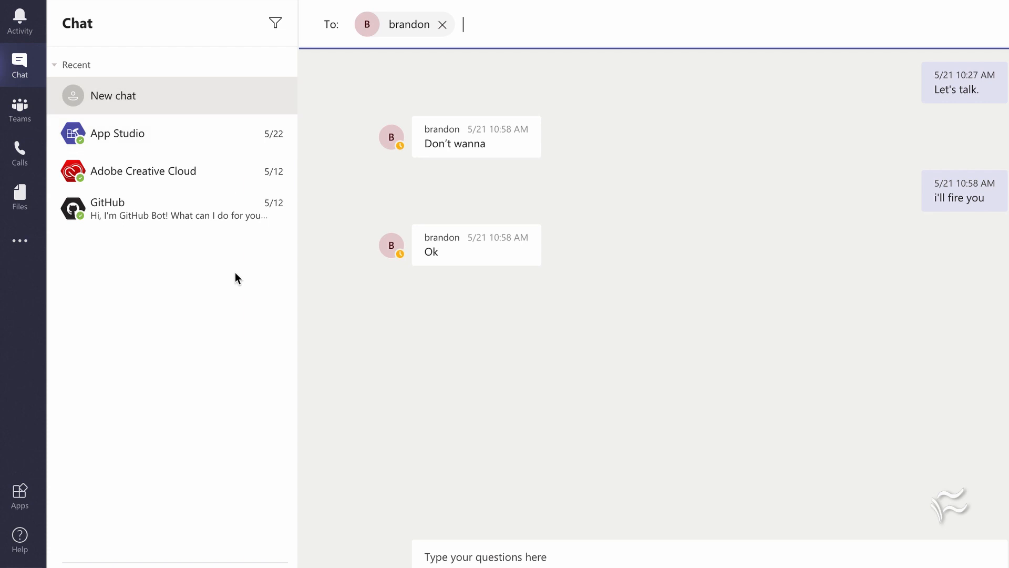
mouse_move(277, 104)
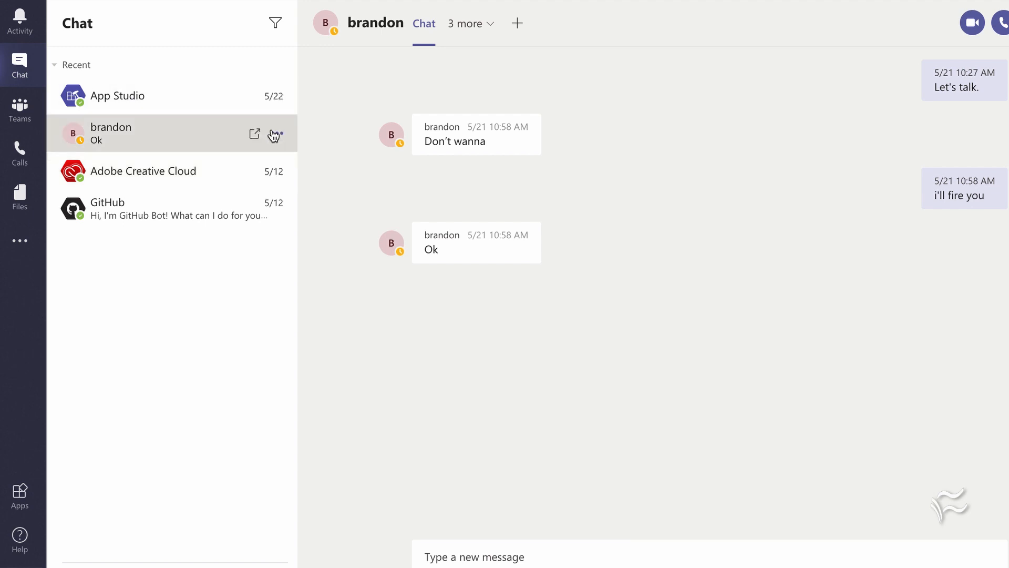
mouse_move(155, 305)
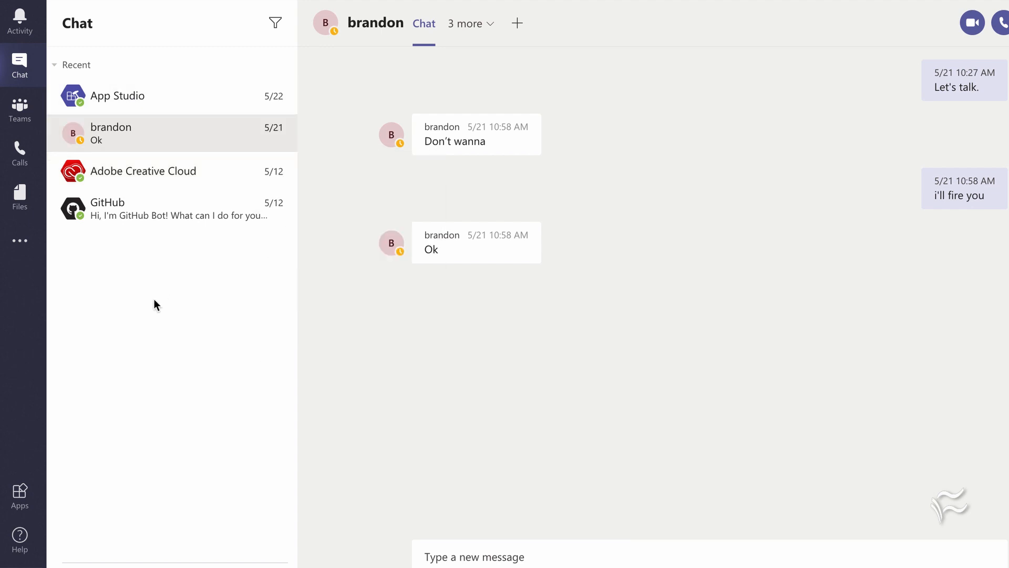
mouse_move(264, 344)
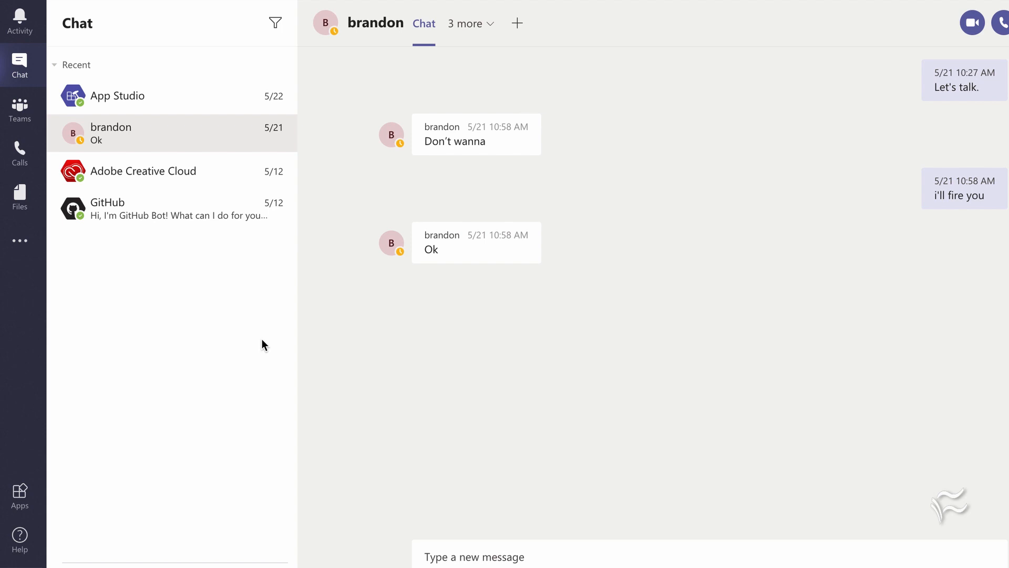
click(466, 25)
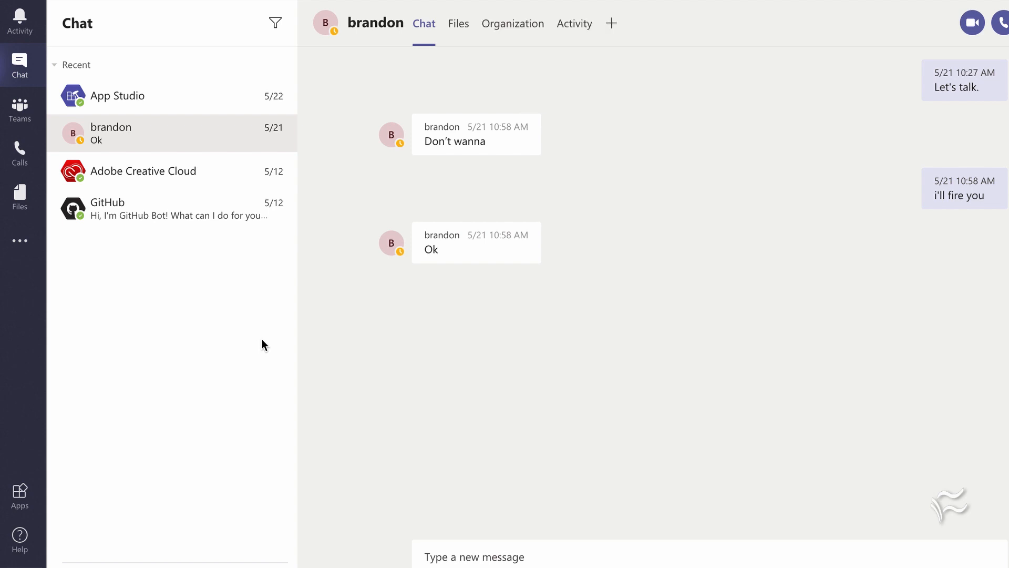